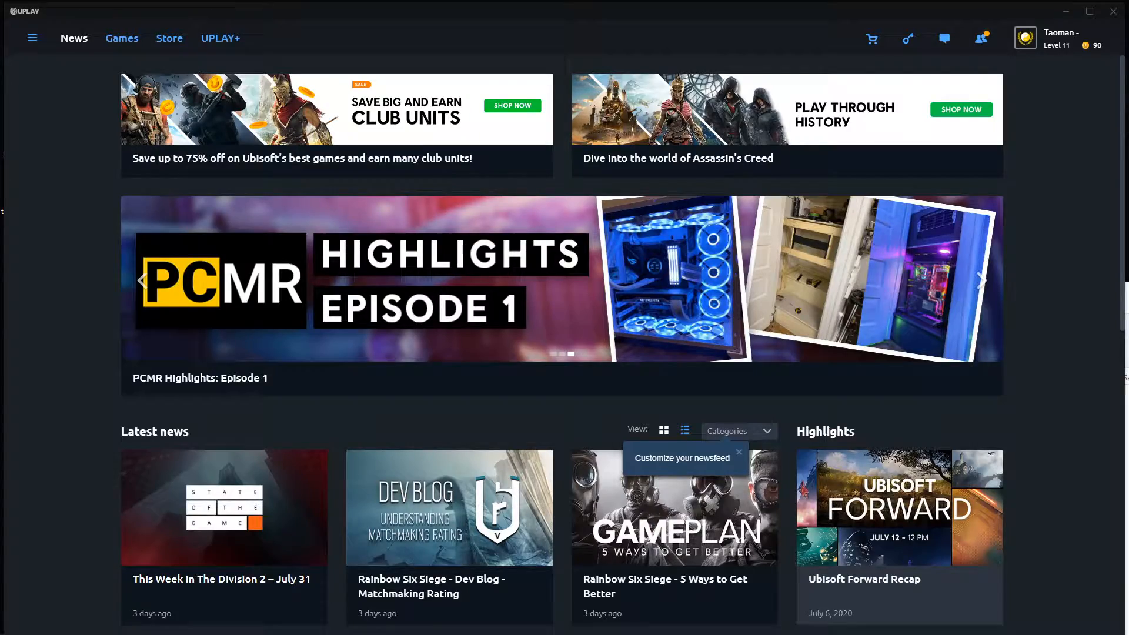
Step: Reach the Settings page on its General section via the top-left menu
{"action": "scroll", "scroll_direction": "down", "scroll_amount": 3}
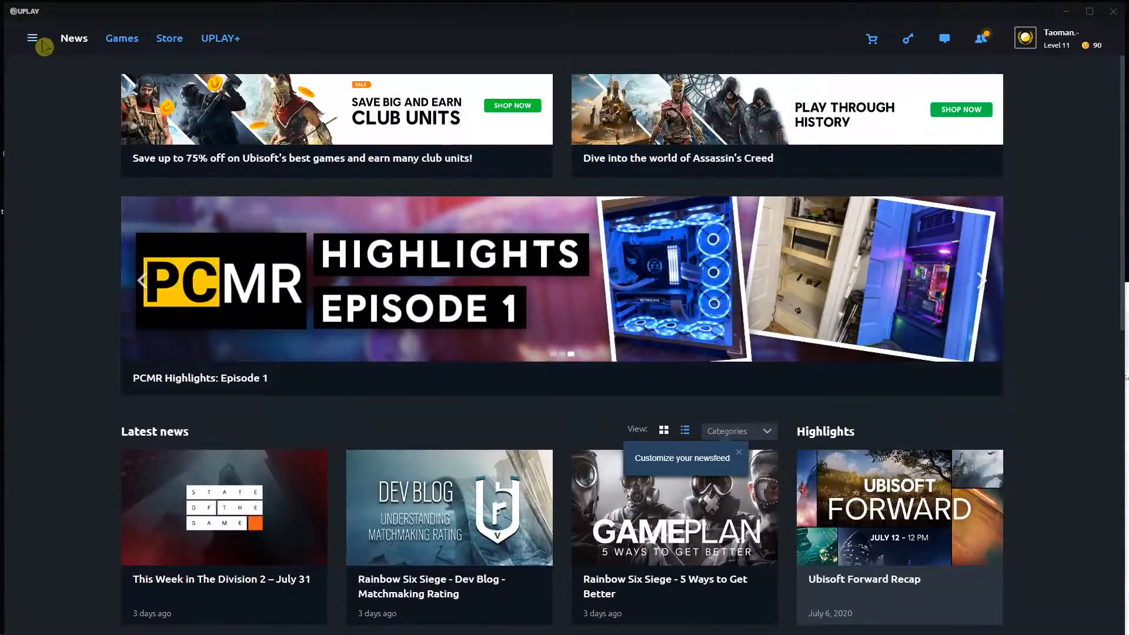
{"action": "left_click", "coordinate": [32, 38]}
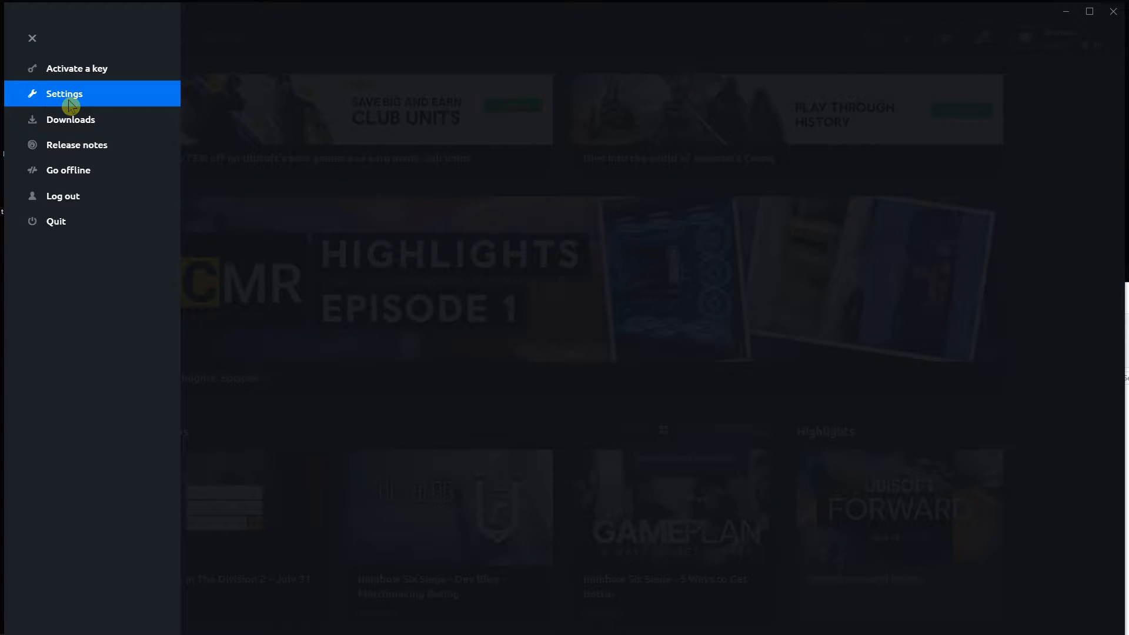
{"action": "left_click", "coordinate": [65, 94]}
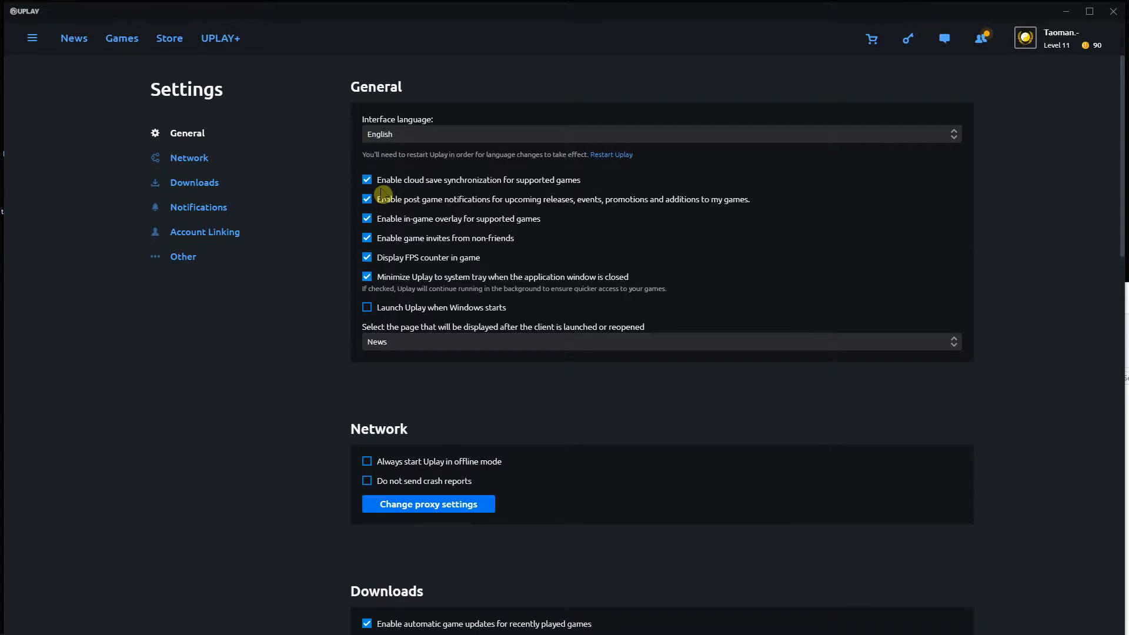
{"action": "mouse_move", "coordinate": [518, 191]}
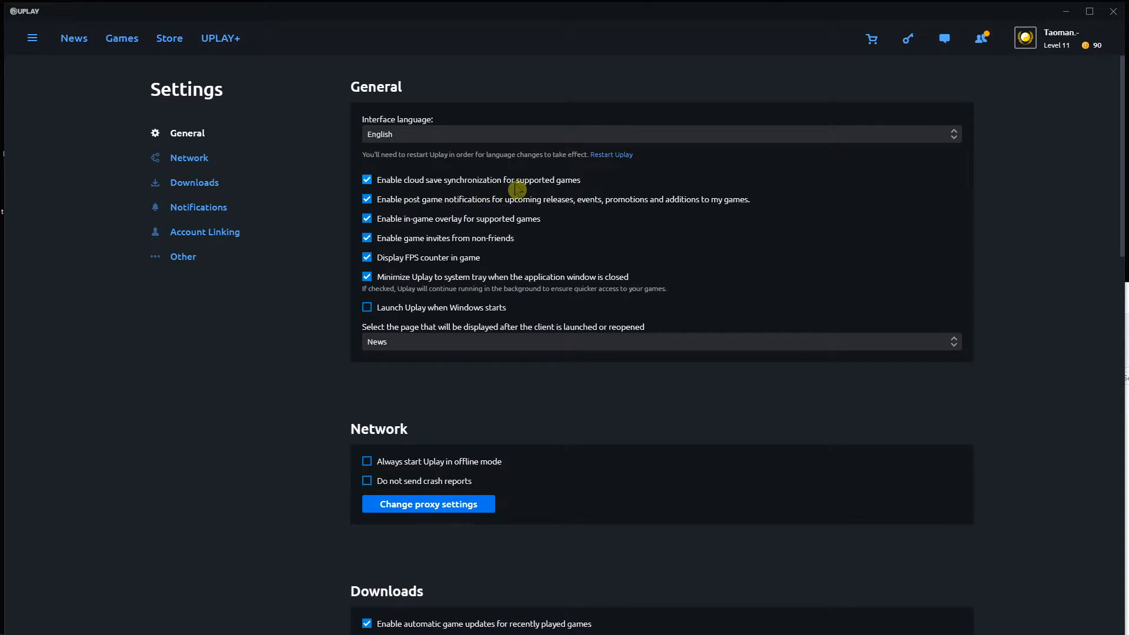
{"action": "mouse_move", "coordinate": [447, 187]}
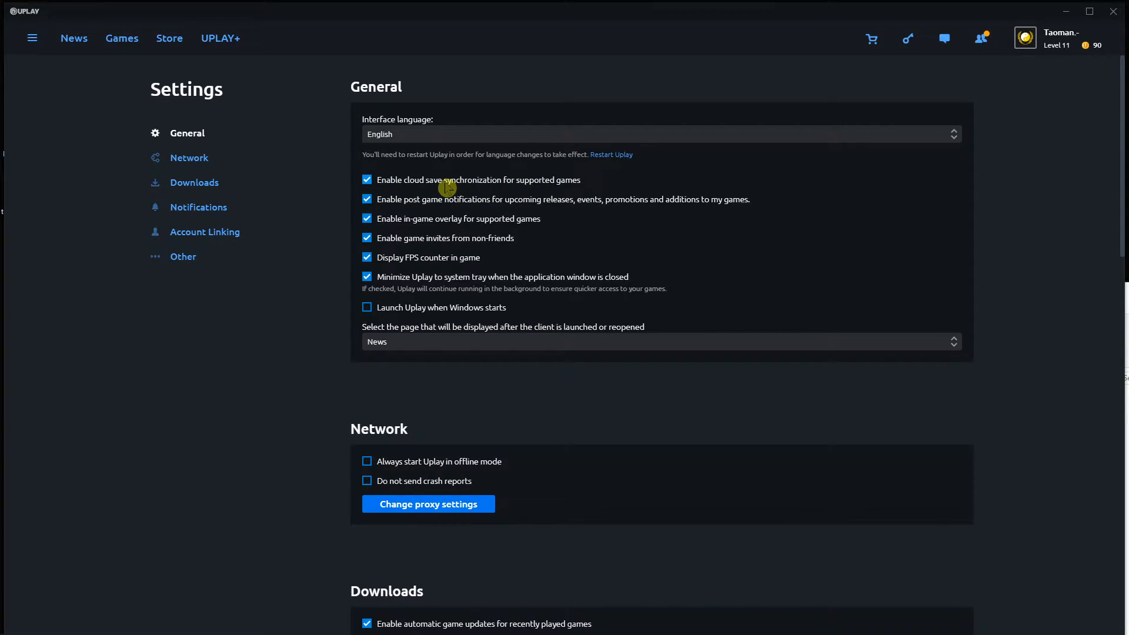
Step: Uncheck 'Enable cloud save synchronization for supported games' in General settings
{"action": "left_click", "coordinate": [367, 180]}
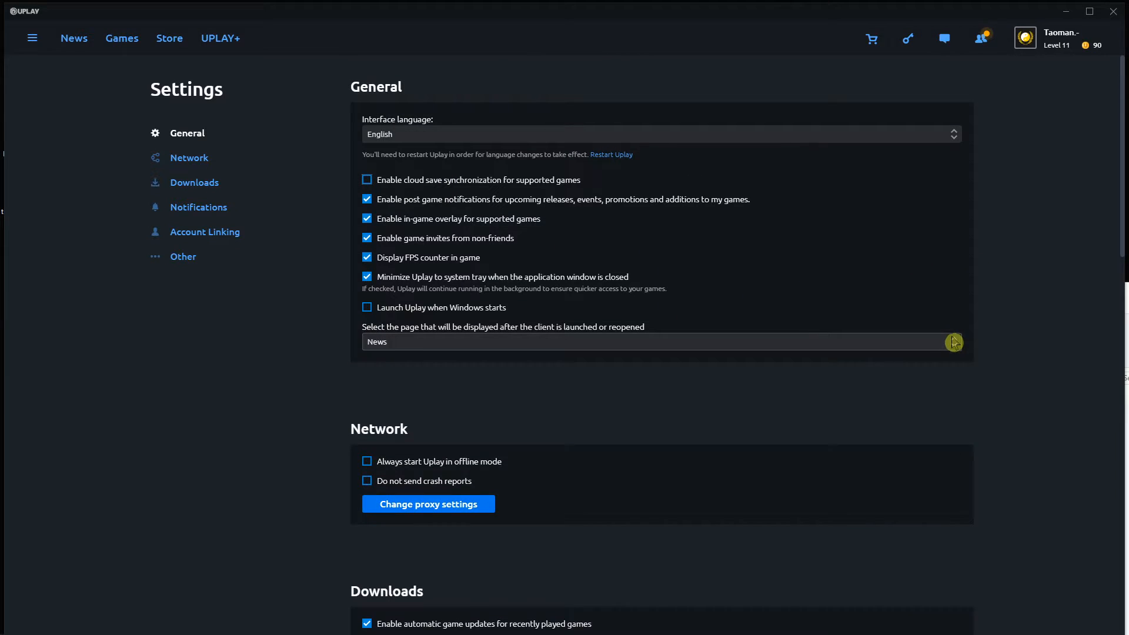
{"action": "mouse_move", "coordinate": [950, 142]}
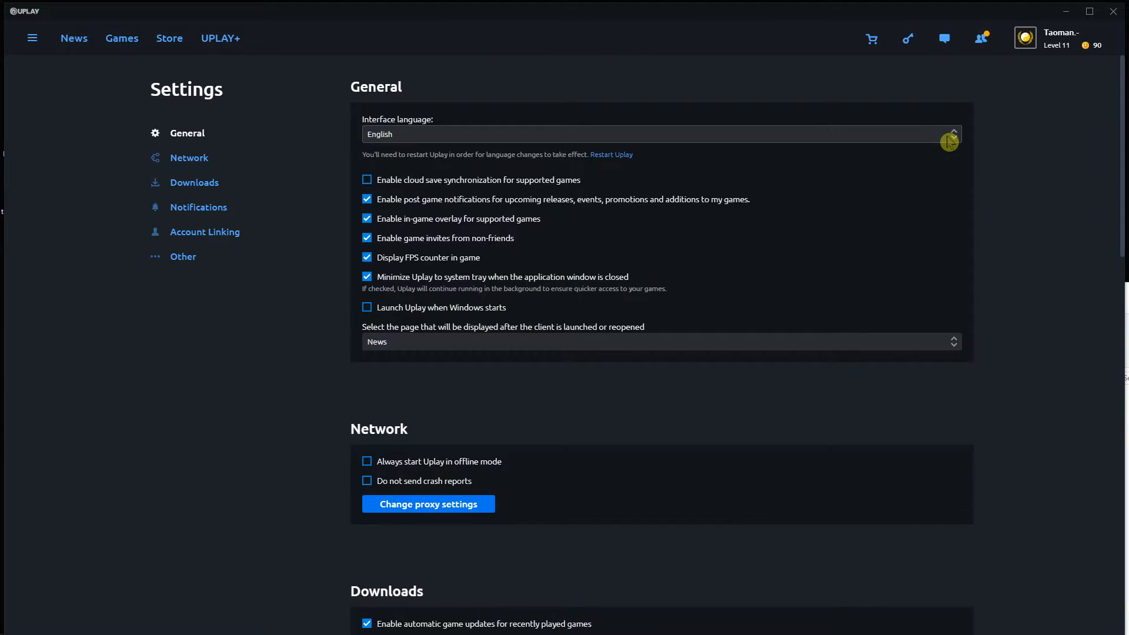
{"action": "mouse_move", "coordinate": [156, 167]}
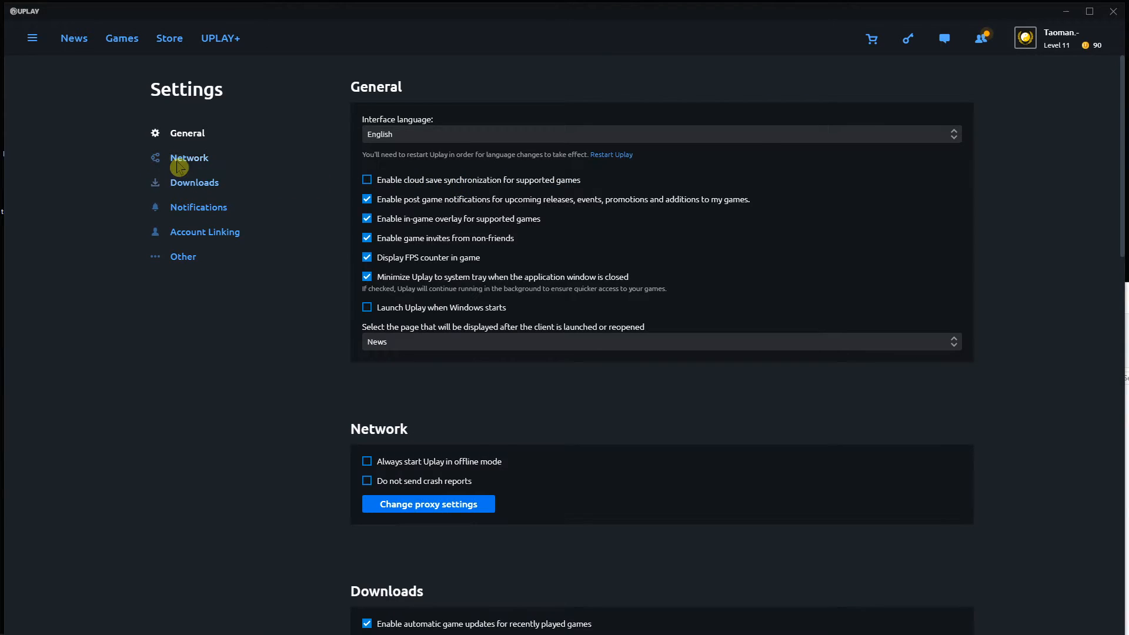
{"action": "scroll", "scroll_direction": "down", "scroll_amount": 3}
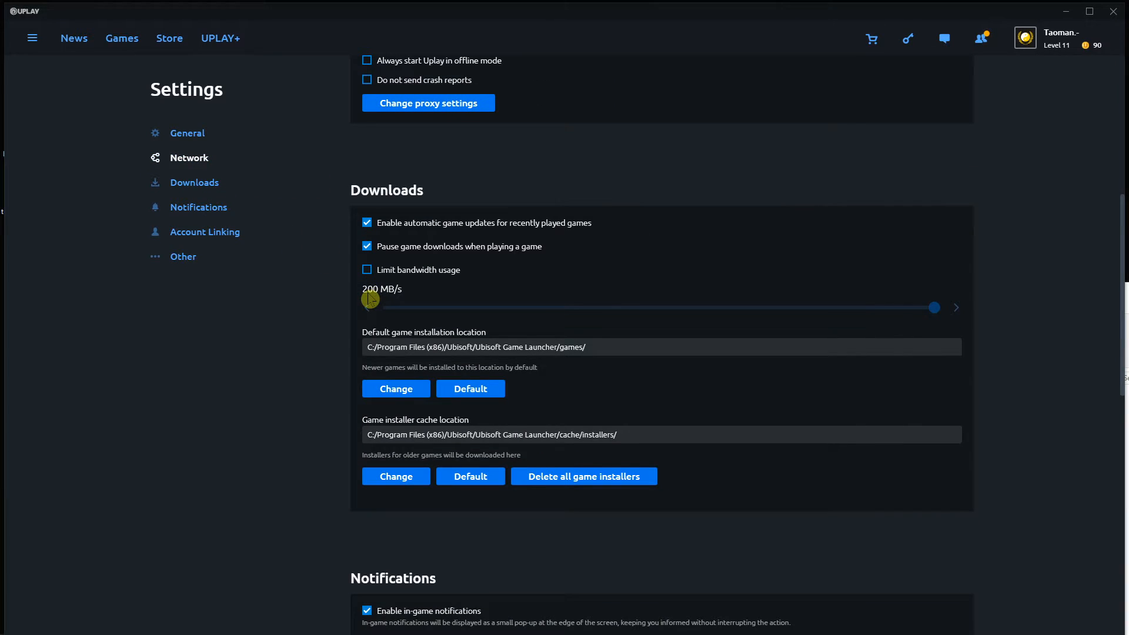
{"action": "scroll", "scroll_direction": "down", "scroll_amount": 3}
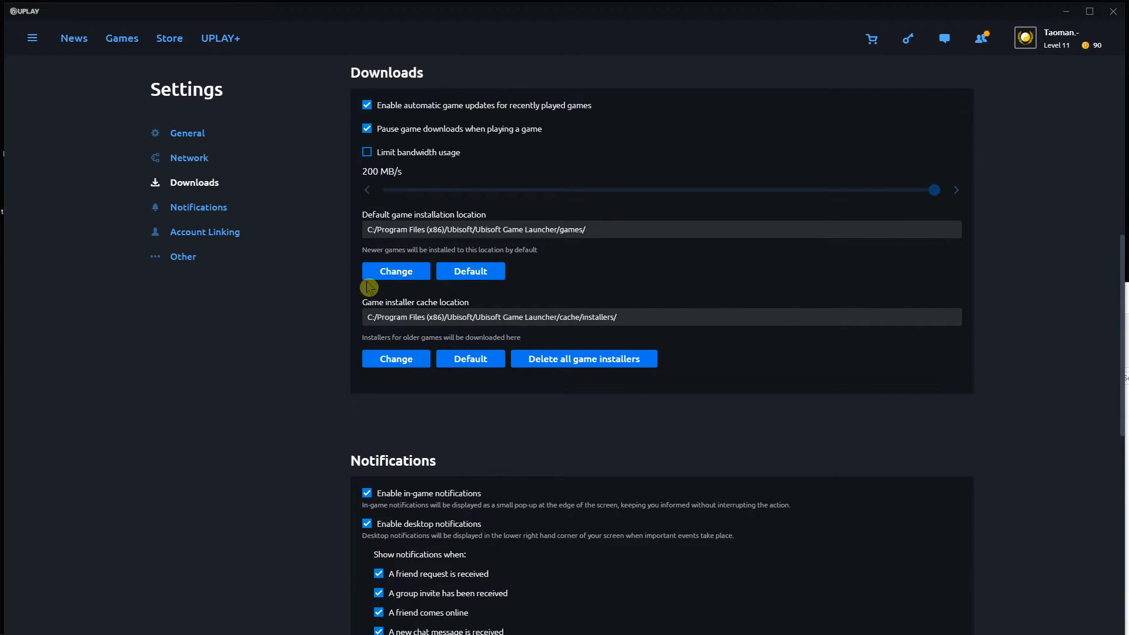